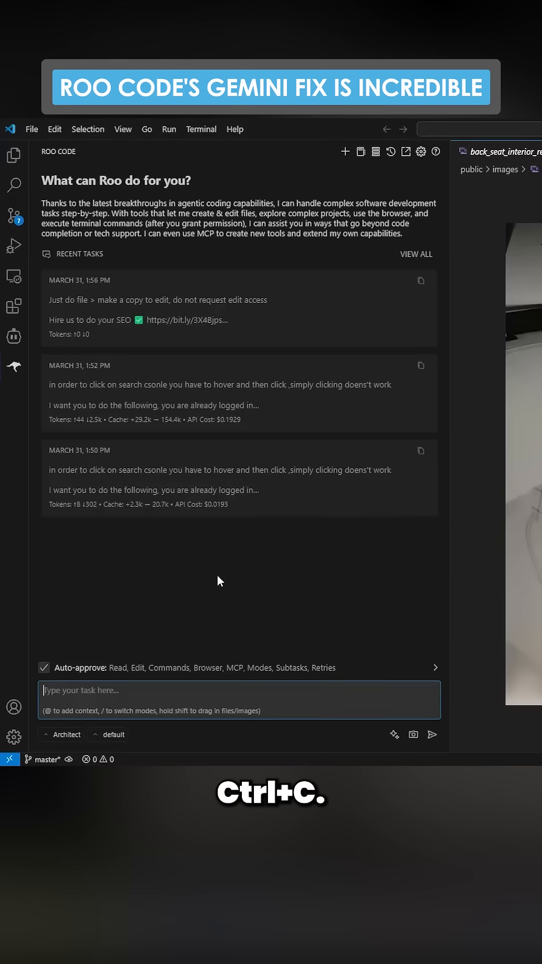
# Step: Approve Roo Code's 'npm run build' command and follow the build output in the terminal
pyautogui.press('alt+tab')
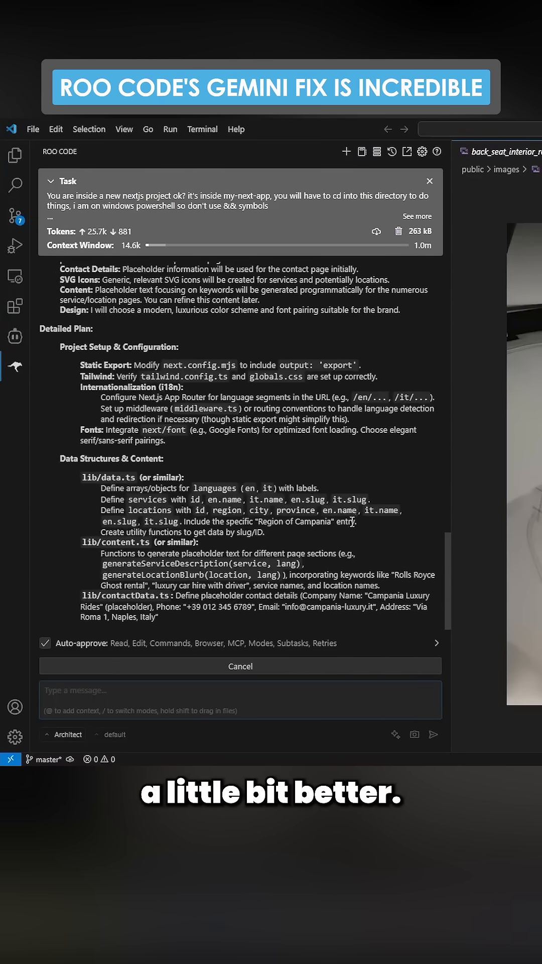
pyautogui.scroll(-3)
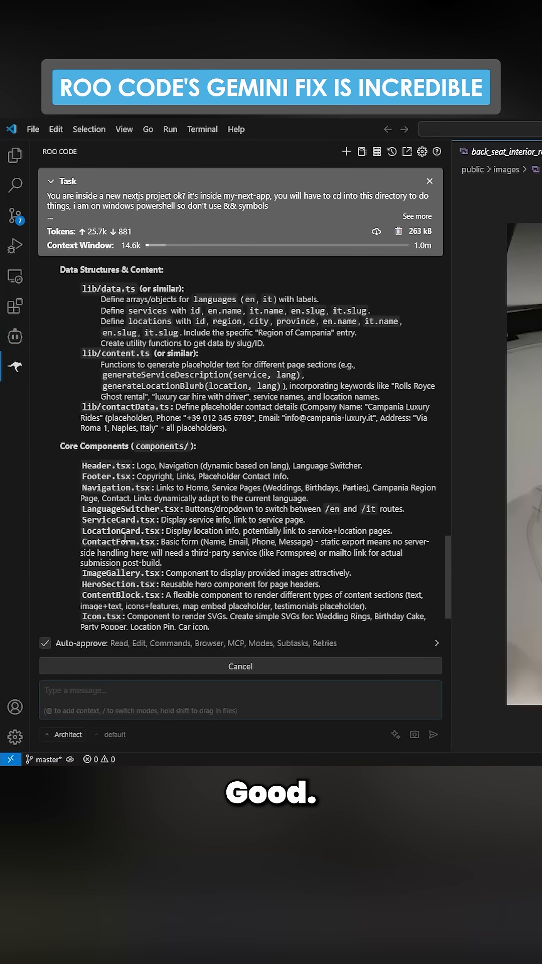
pyautogui.scroll(-3)
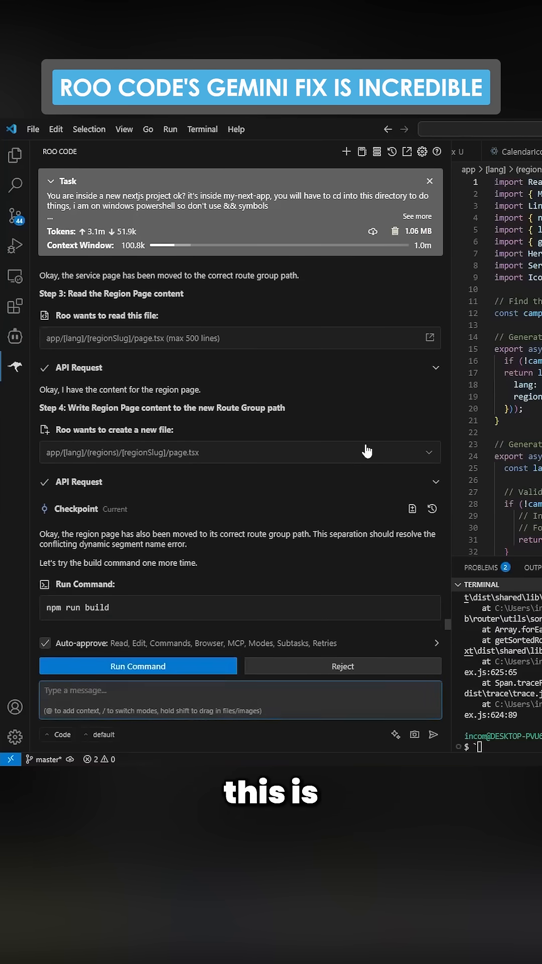
pyautogui.moveTo(342, 526)
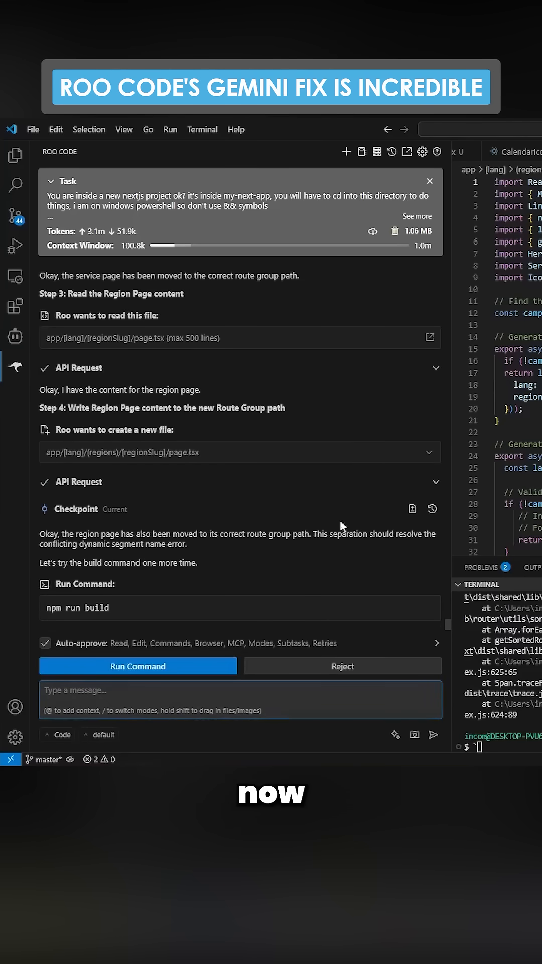
pyautogui.press('alt+tab')
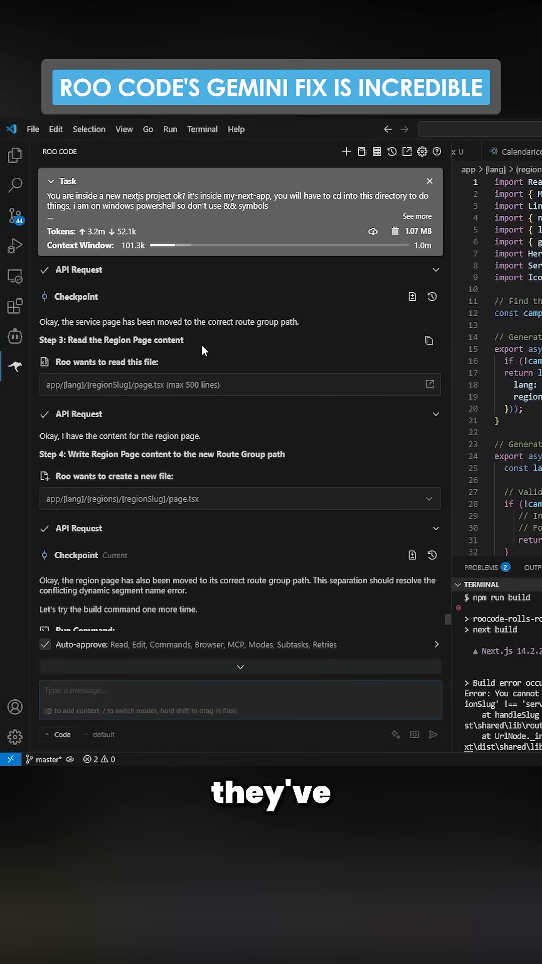
pyautogui.scroll(-3)
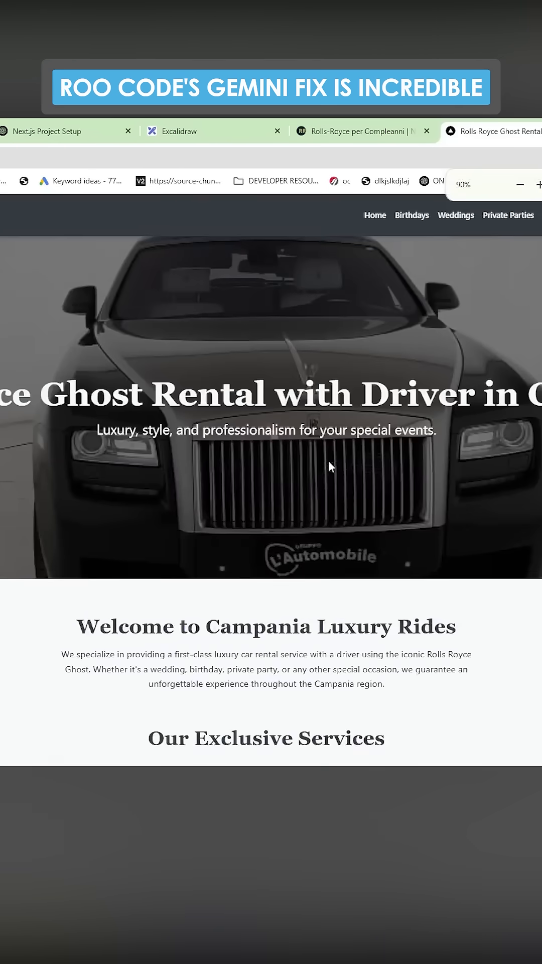
pyautogui.click(428, 218)
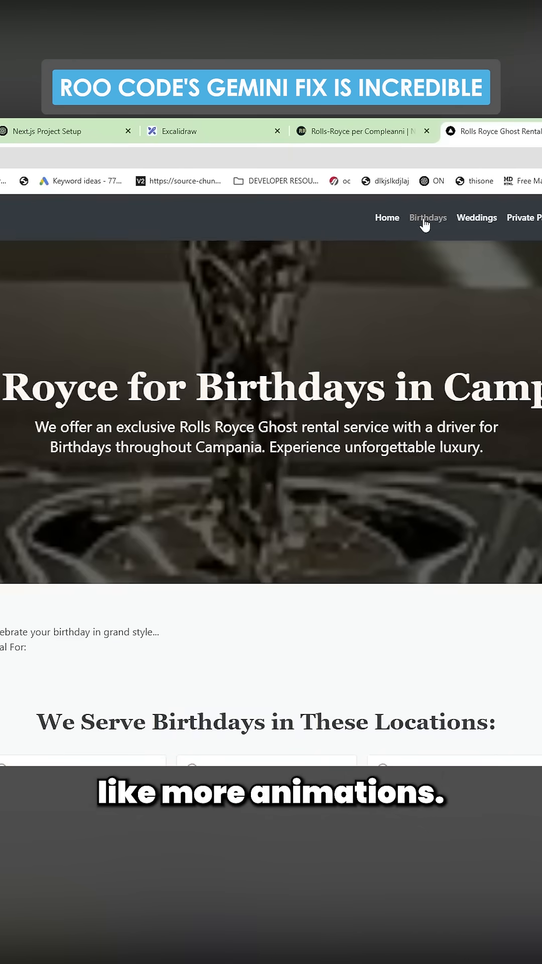
pyautogui.click(387, 217)
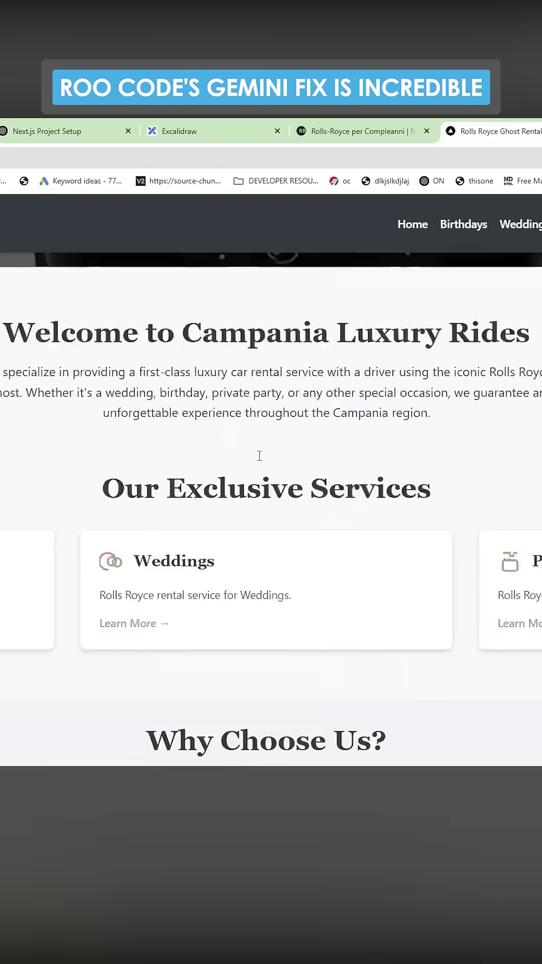